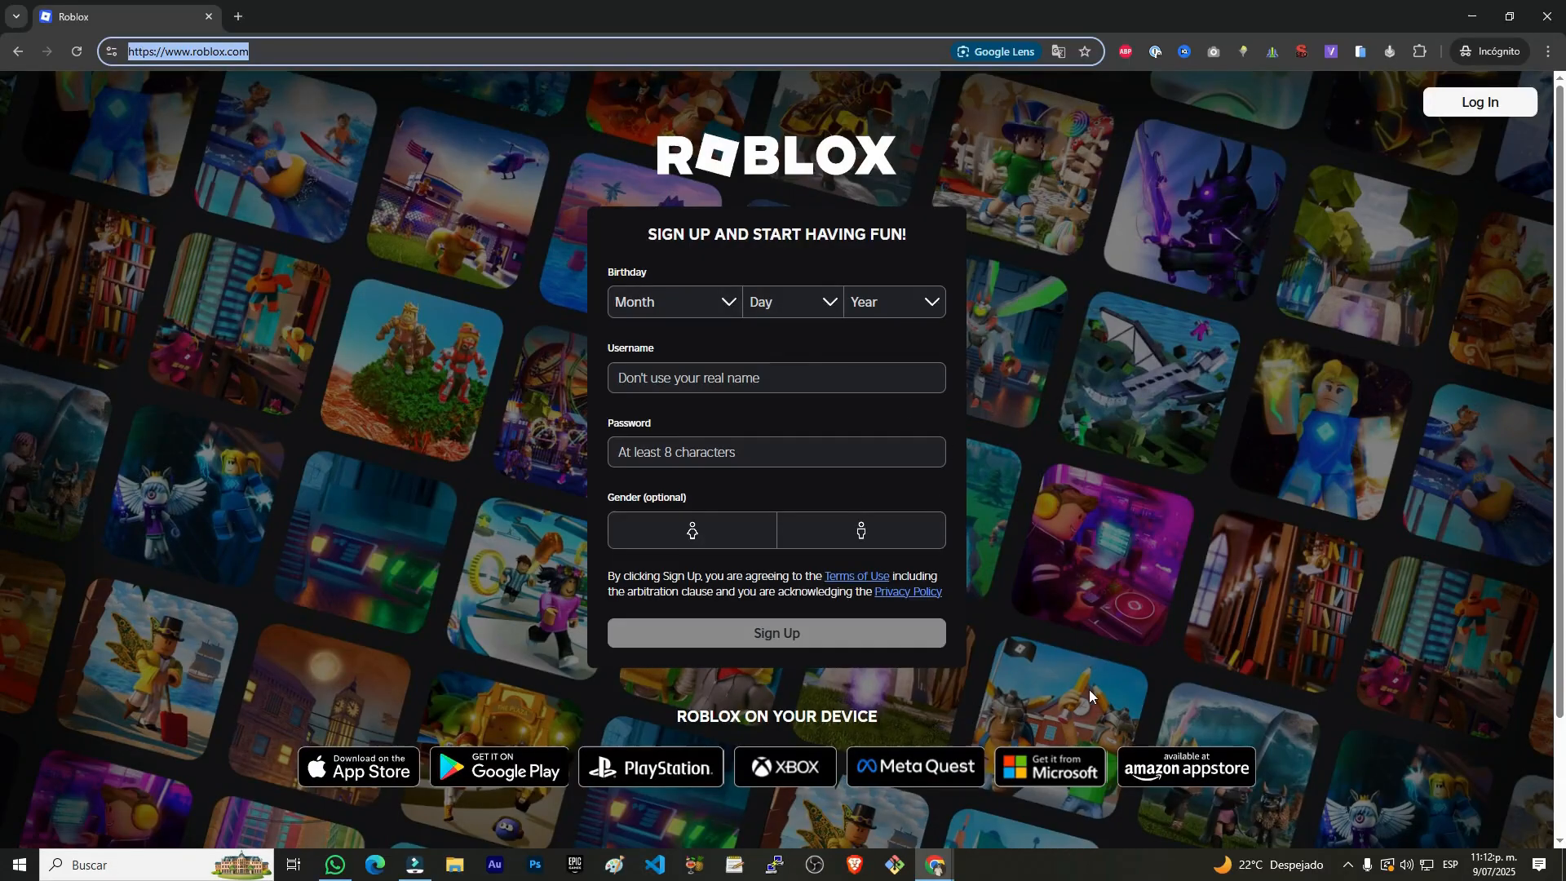
pyautogui.moveTo(1048, 766)
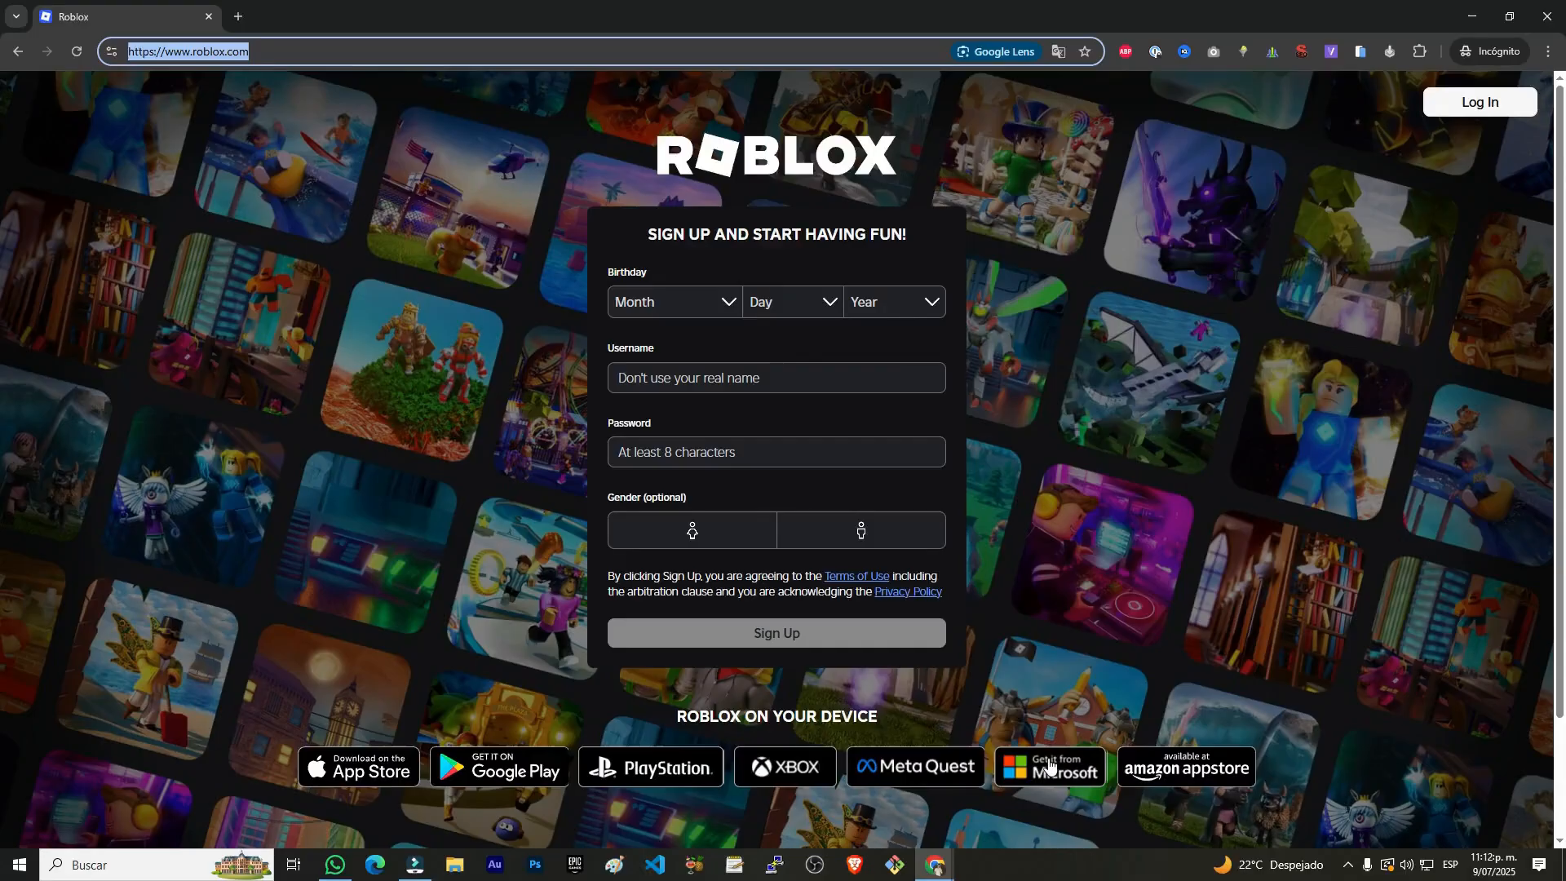
pyautogui.moveTo(621, 780)
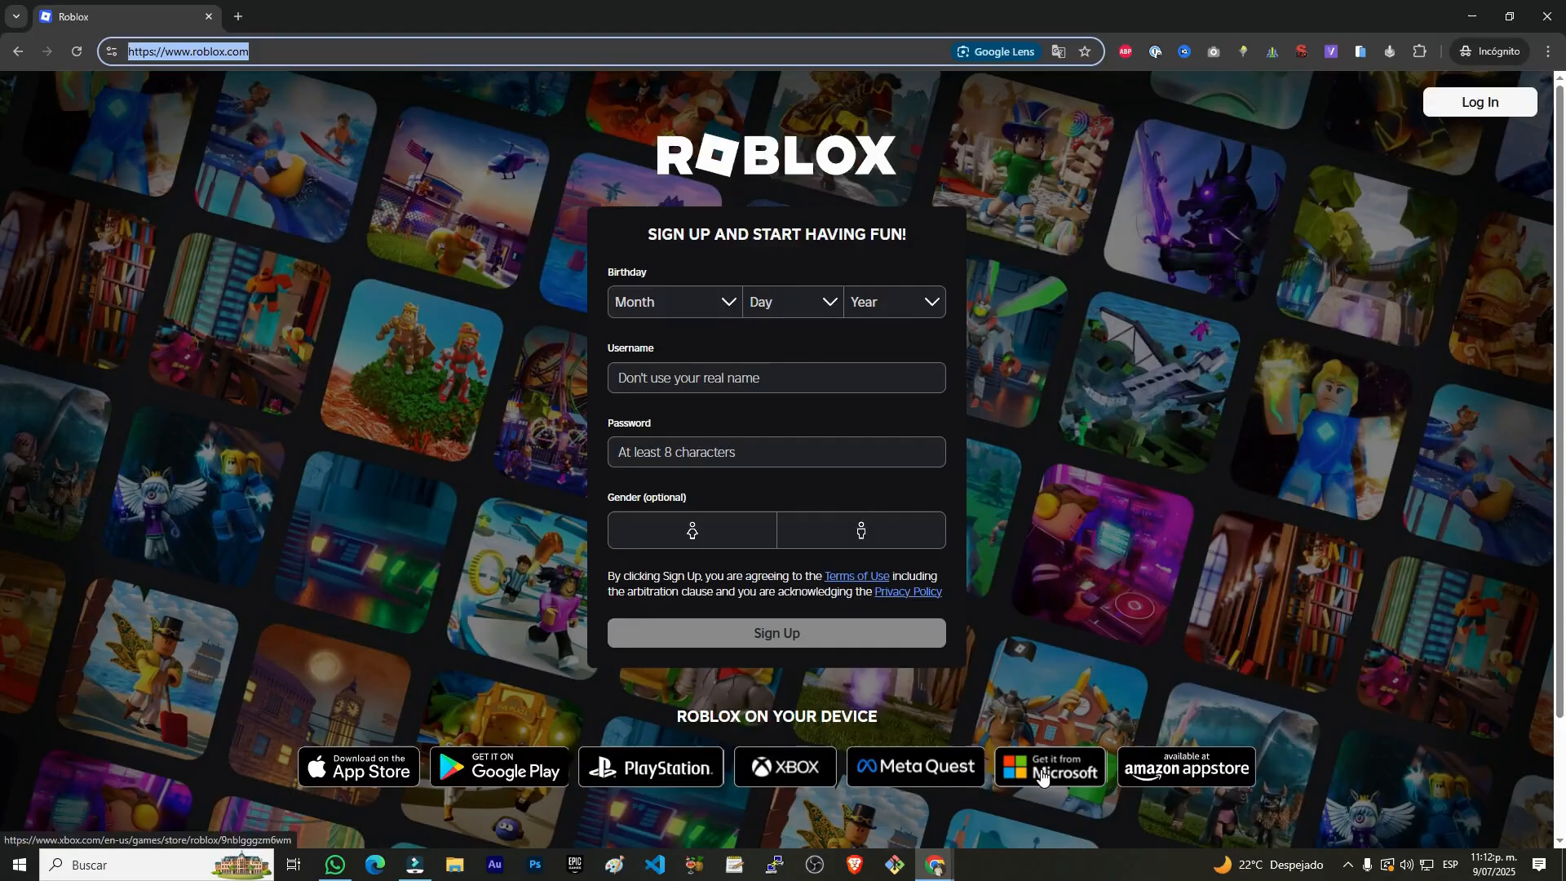
pyautogui.moveTo(726, 817)
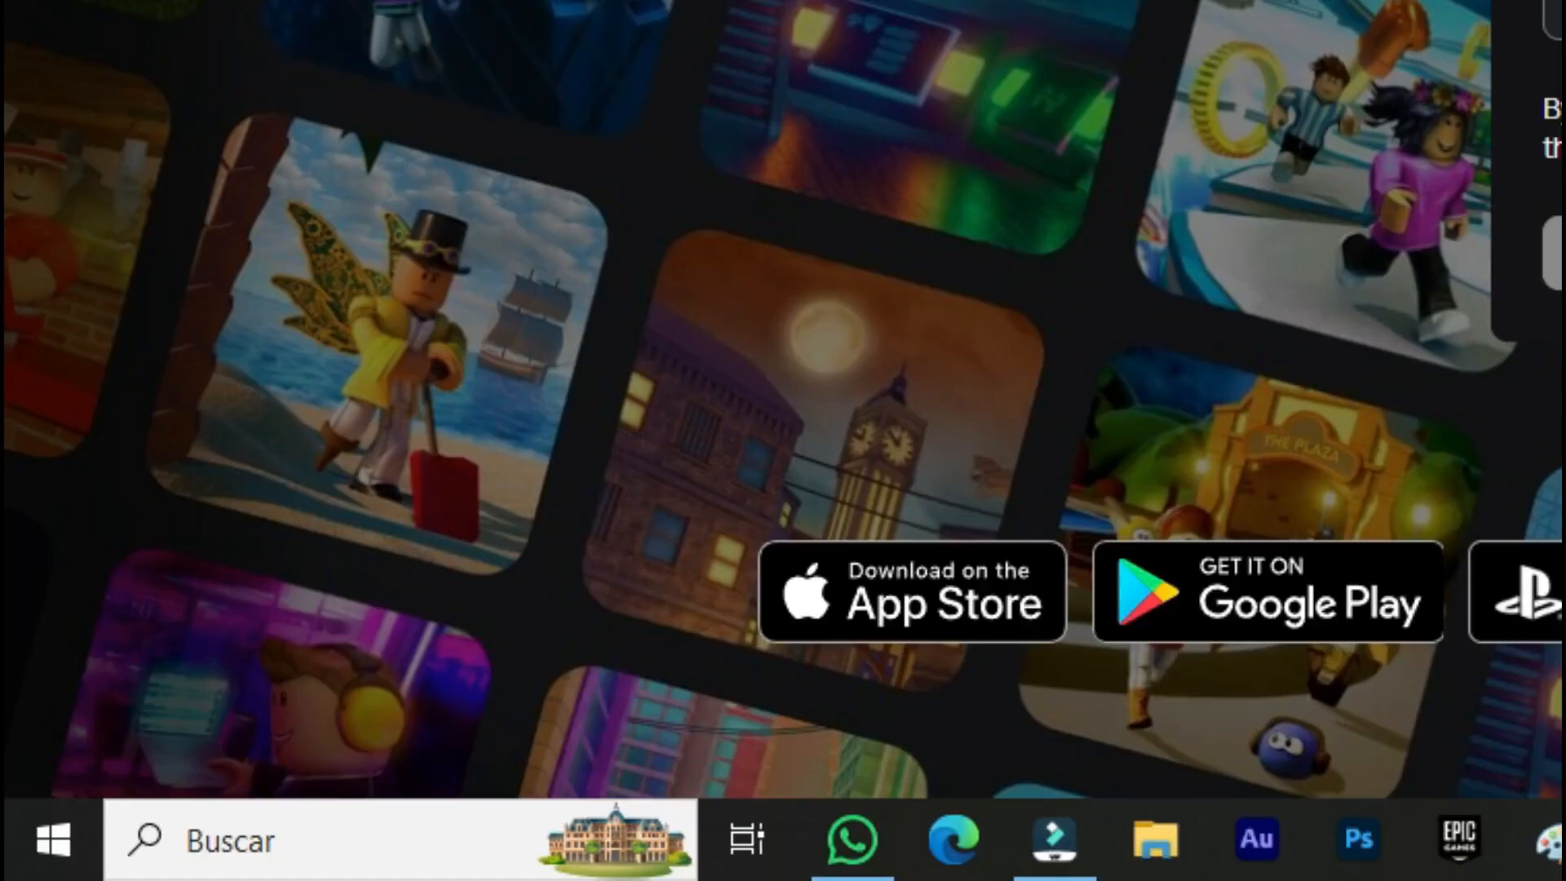
pyautogui.moveTo(371, 811)
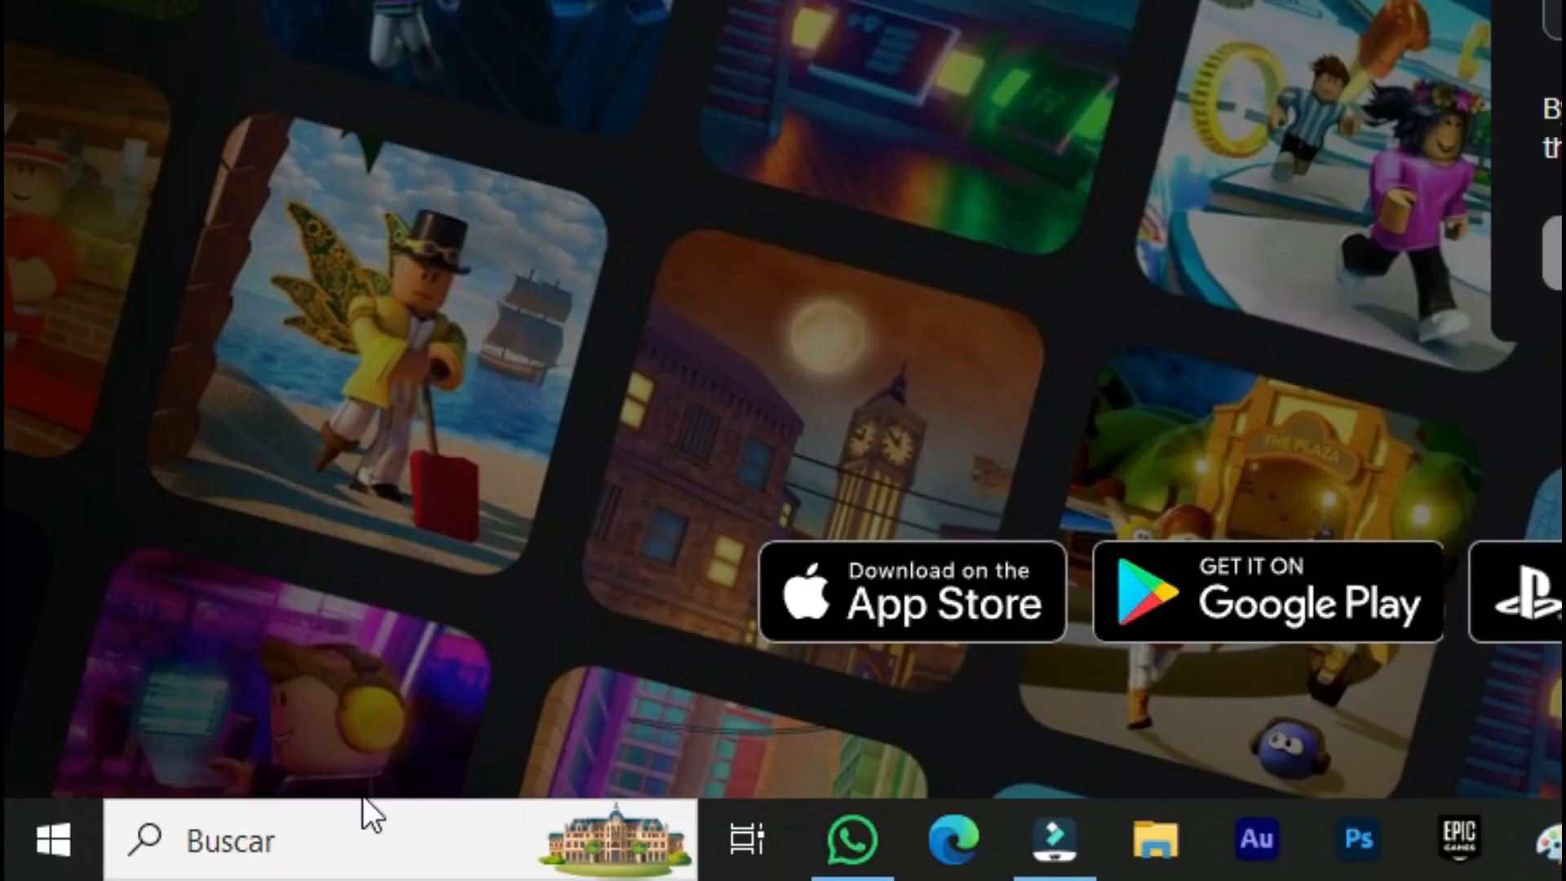
pyautogui.moveTo(430, 744)
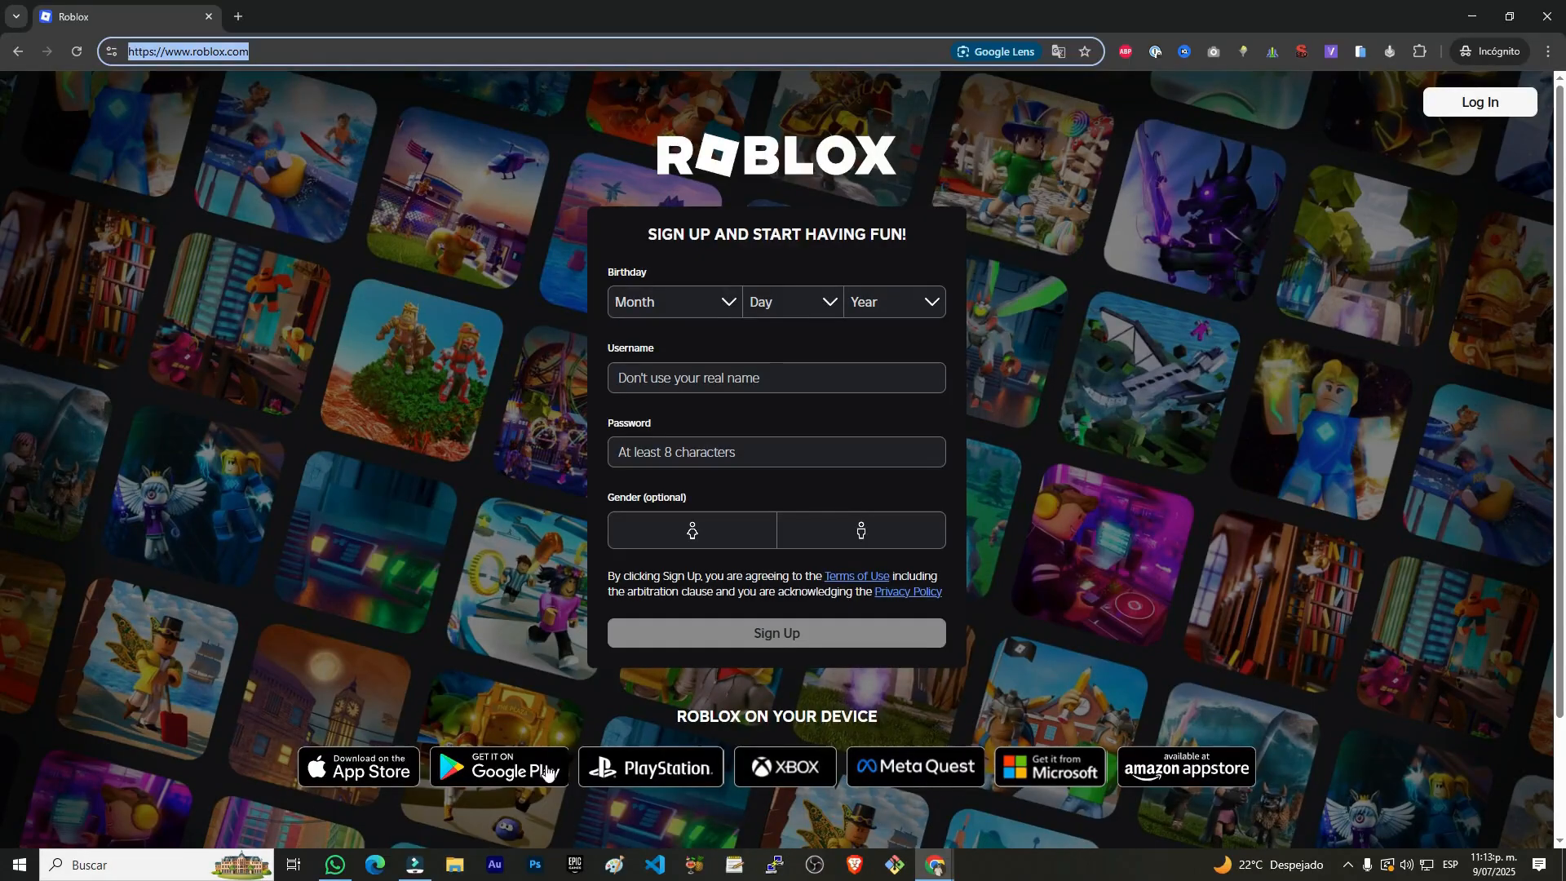
pyautogui.moveTo(230, 652)
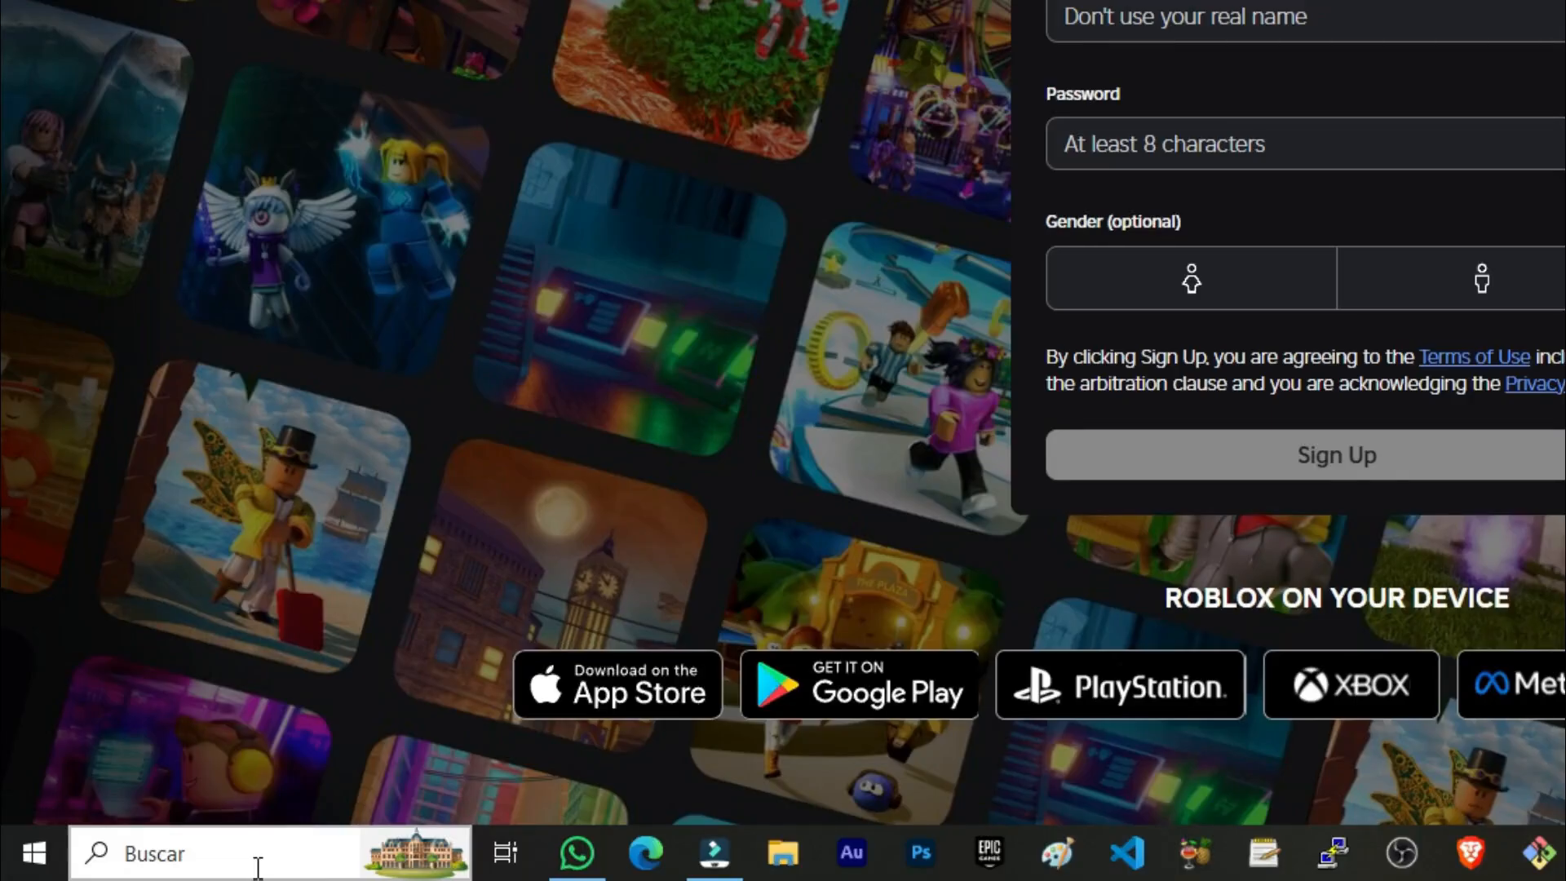
# Search Windows for 'store' to bring up Microsoft Store as the best match
pyautogui.write('store')
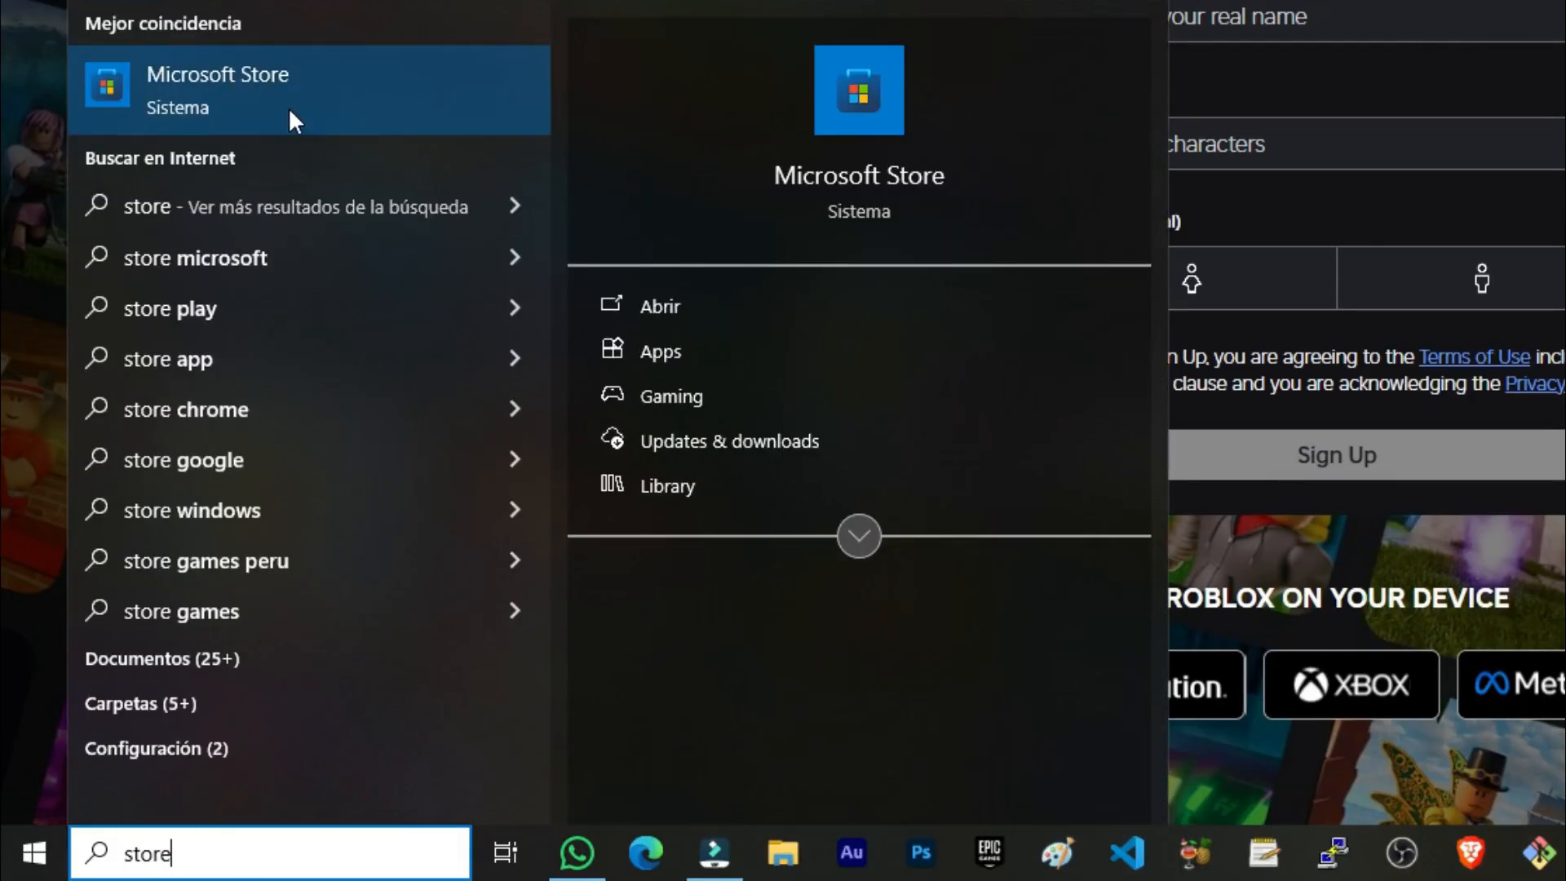
pyautogui.moveTo(253, 117)
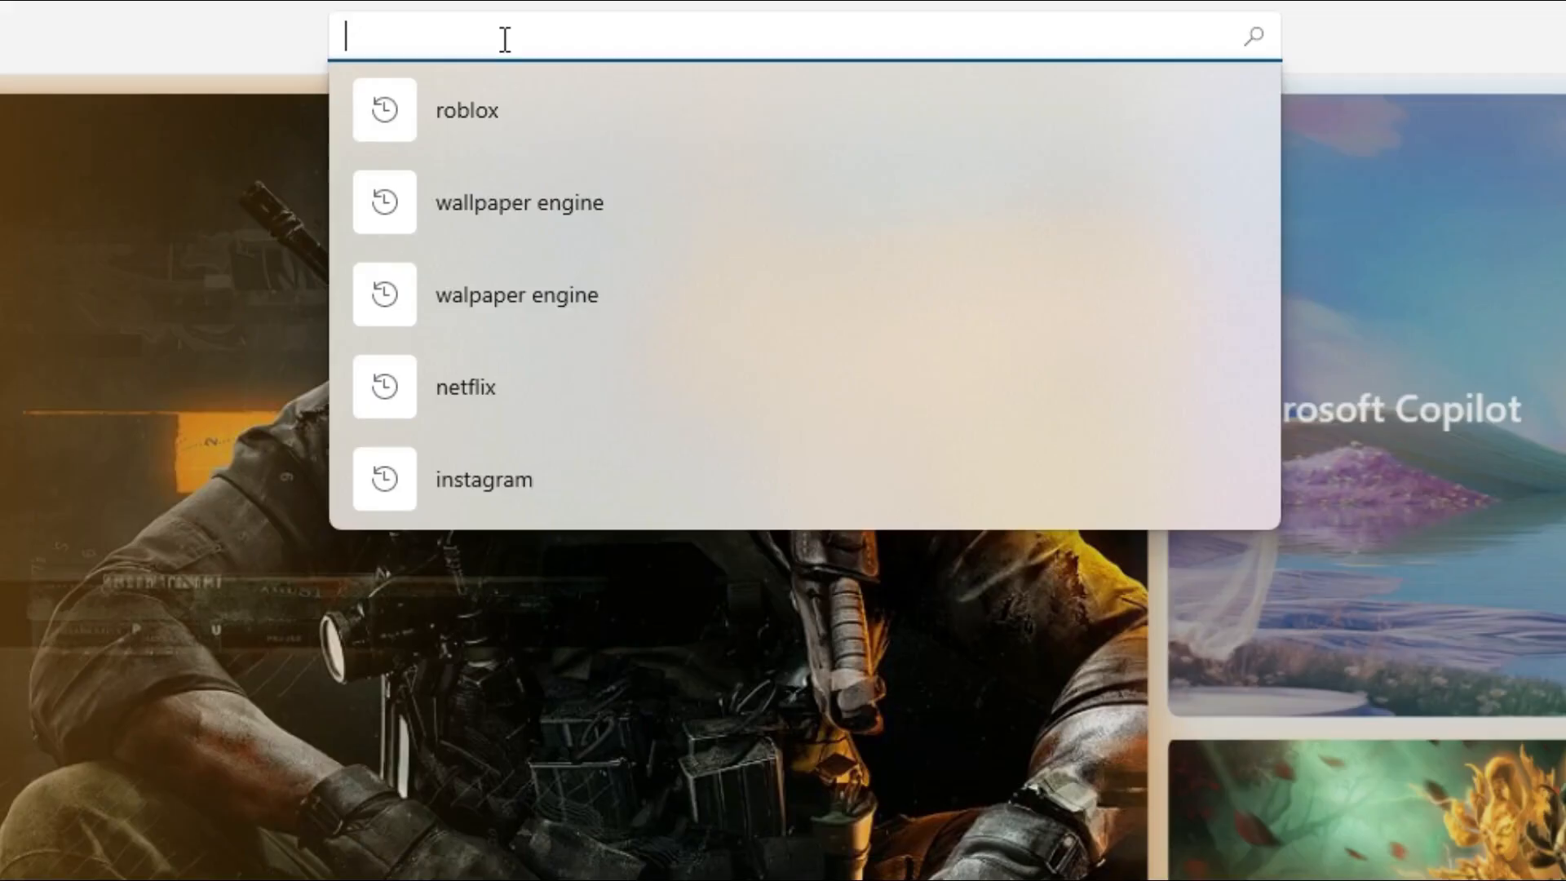
# Search the Store for 'roblox' and open the Roblox (Game) page
pyautogui.write('roblox')
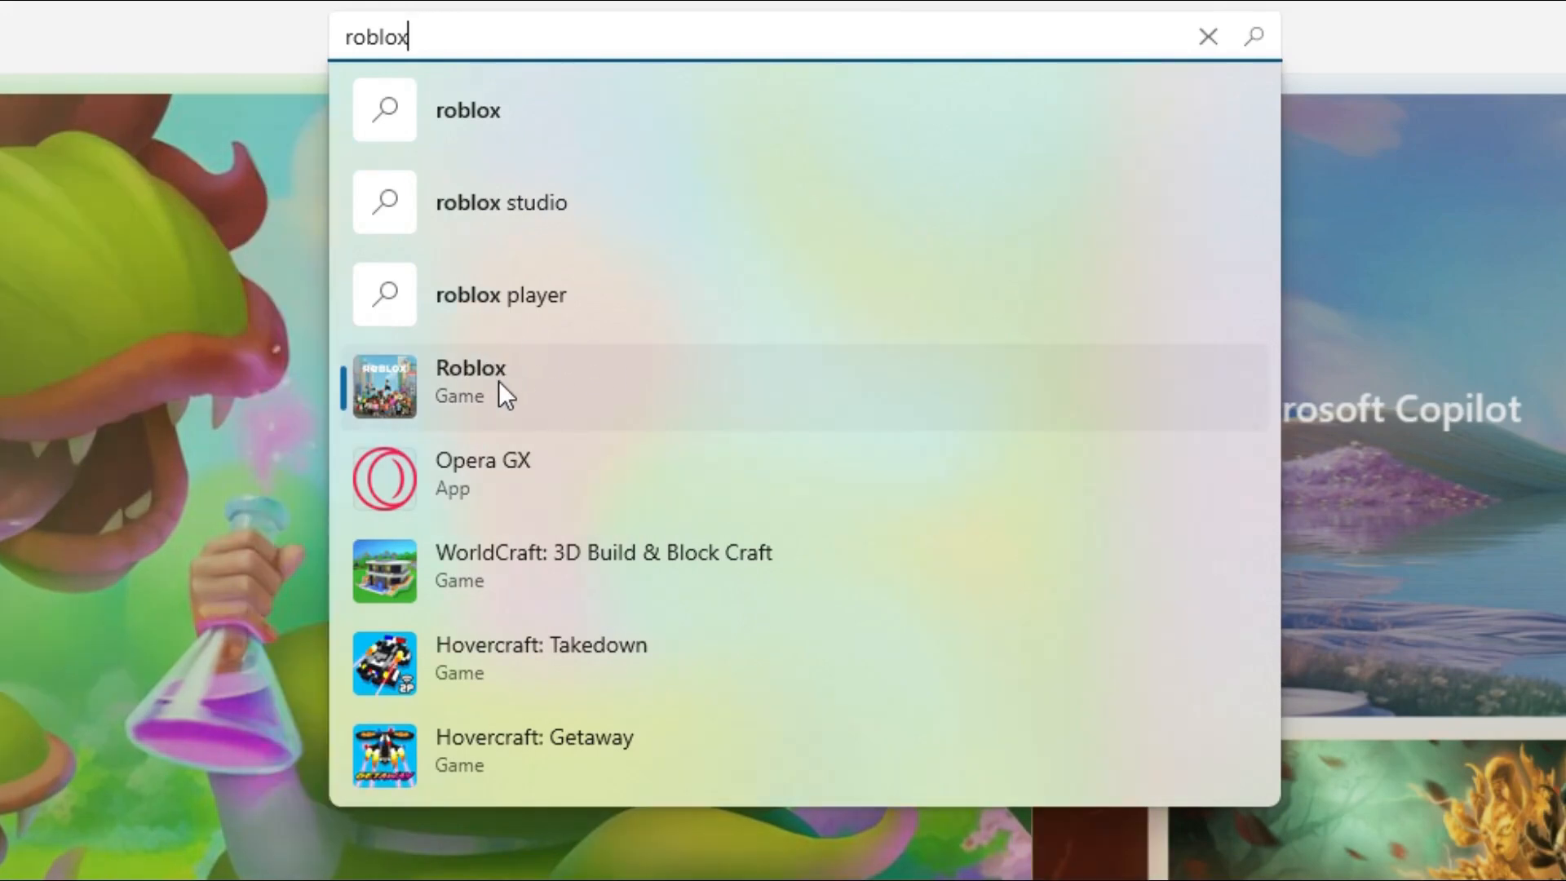
pyautogui.click(470, 382)
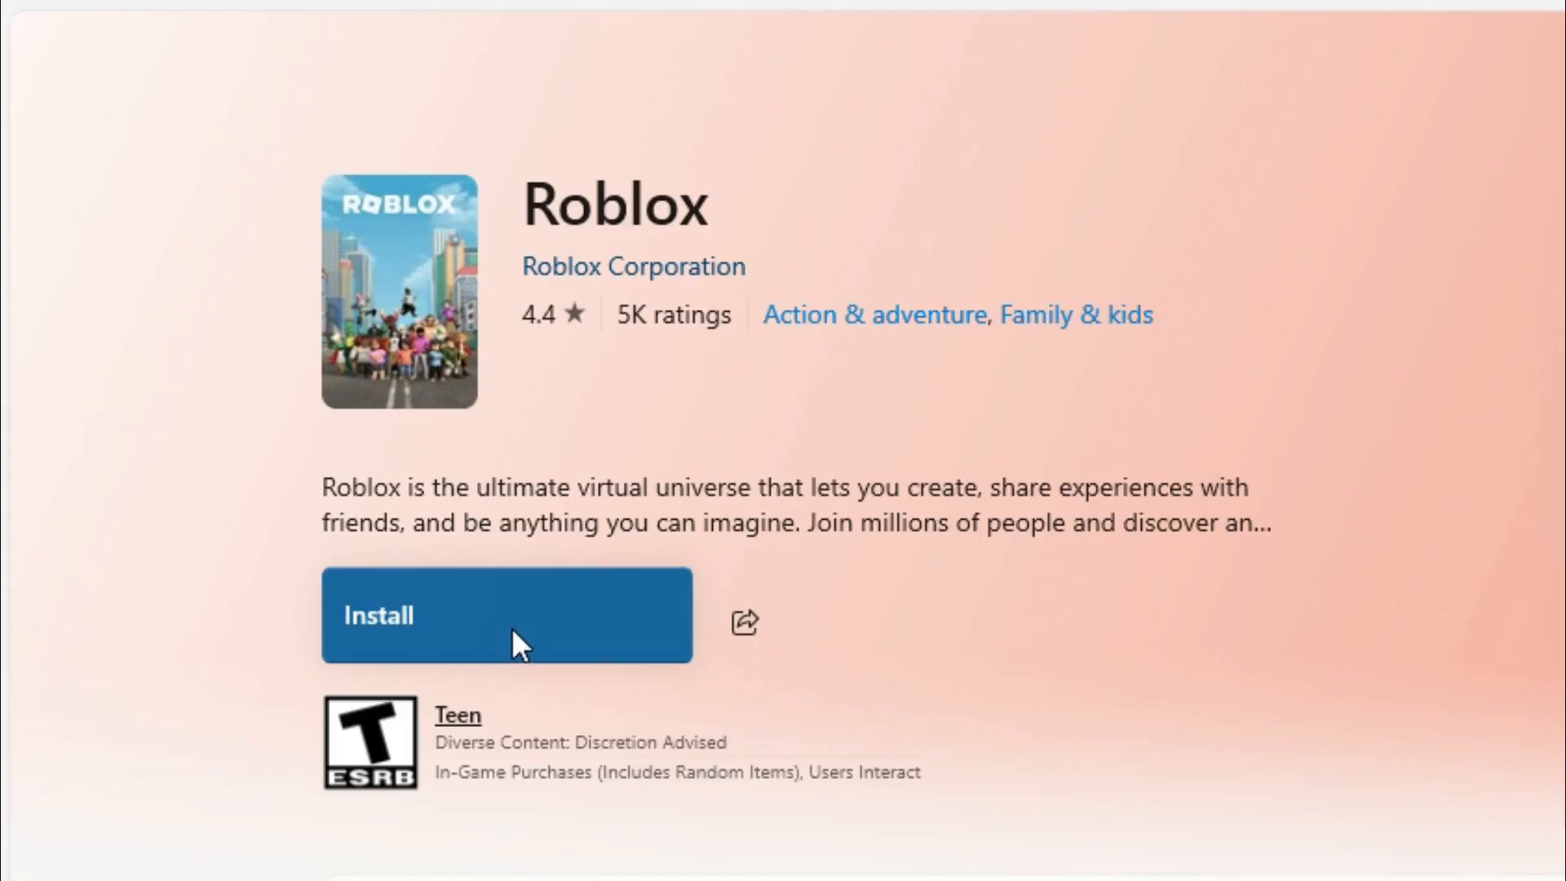
# Install Roblox from its Microsoft Store page
pyautogui.click(505, 614)
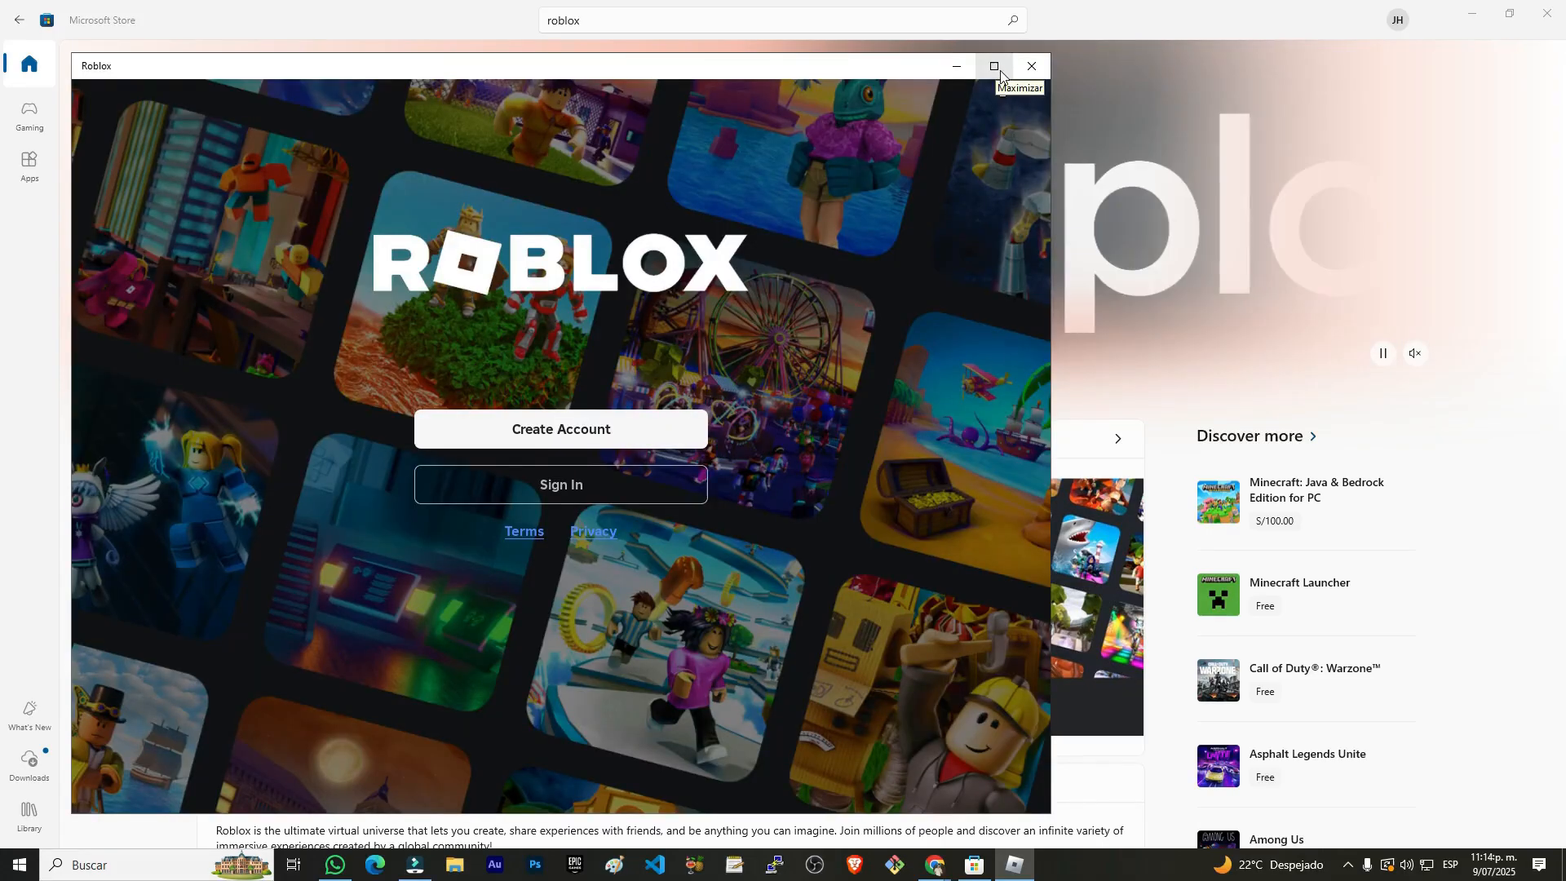
# Maximize the Roblox window and open the Create Account form
pyautogui.click(993, 66)
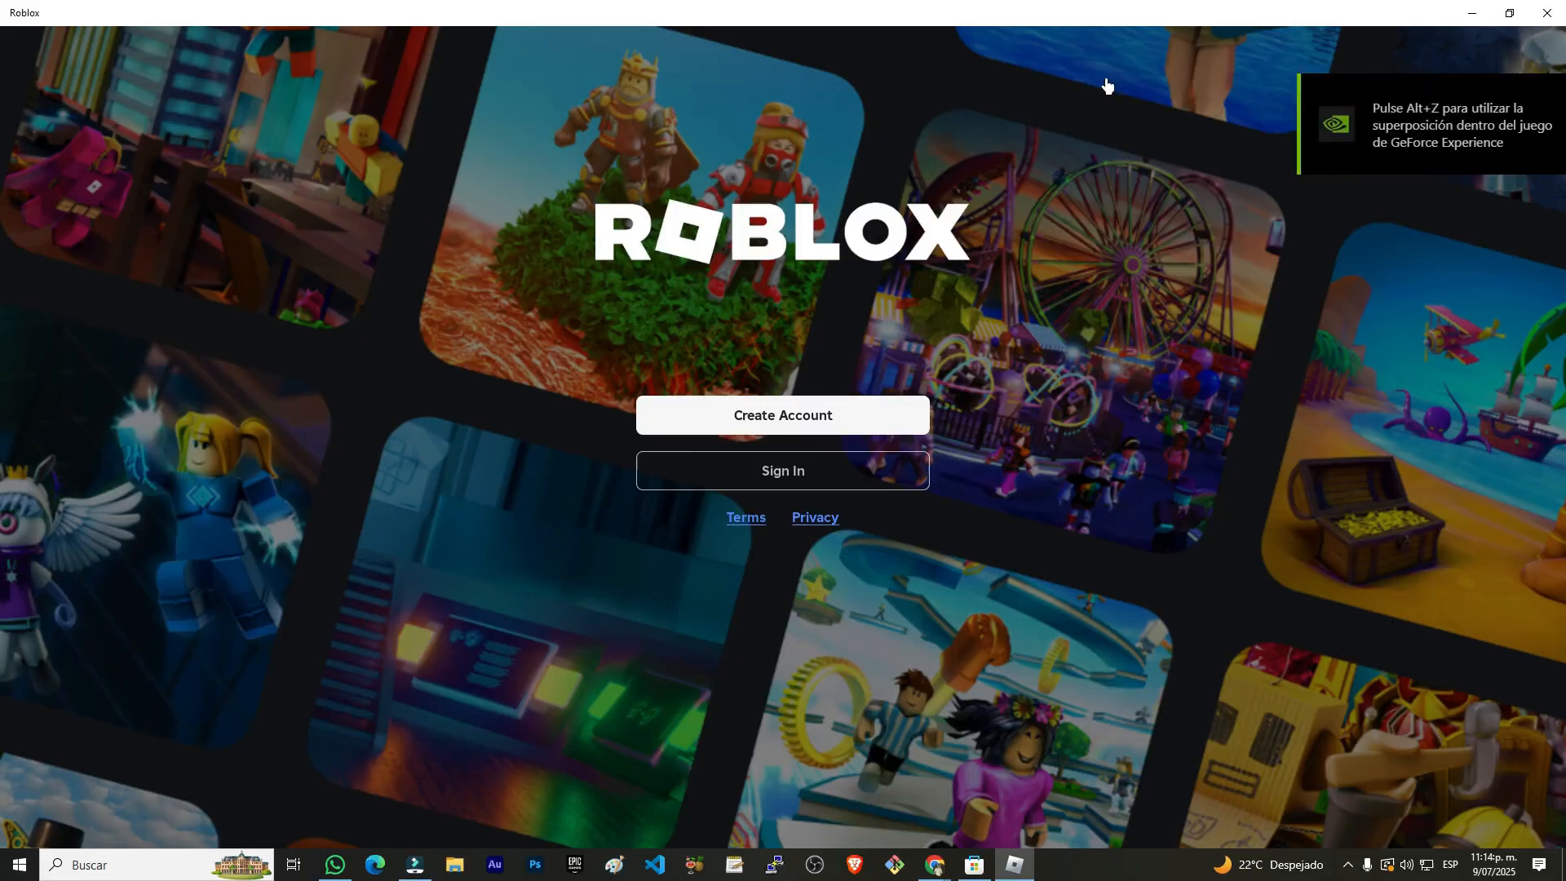
pyautogui.moveTo(970, 293)
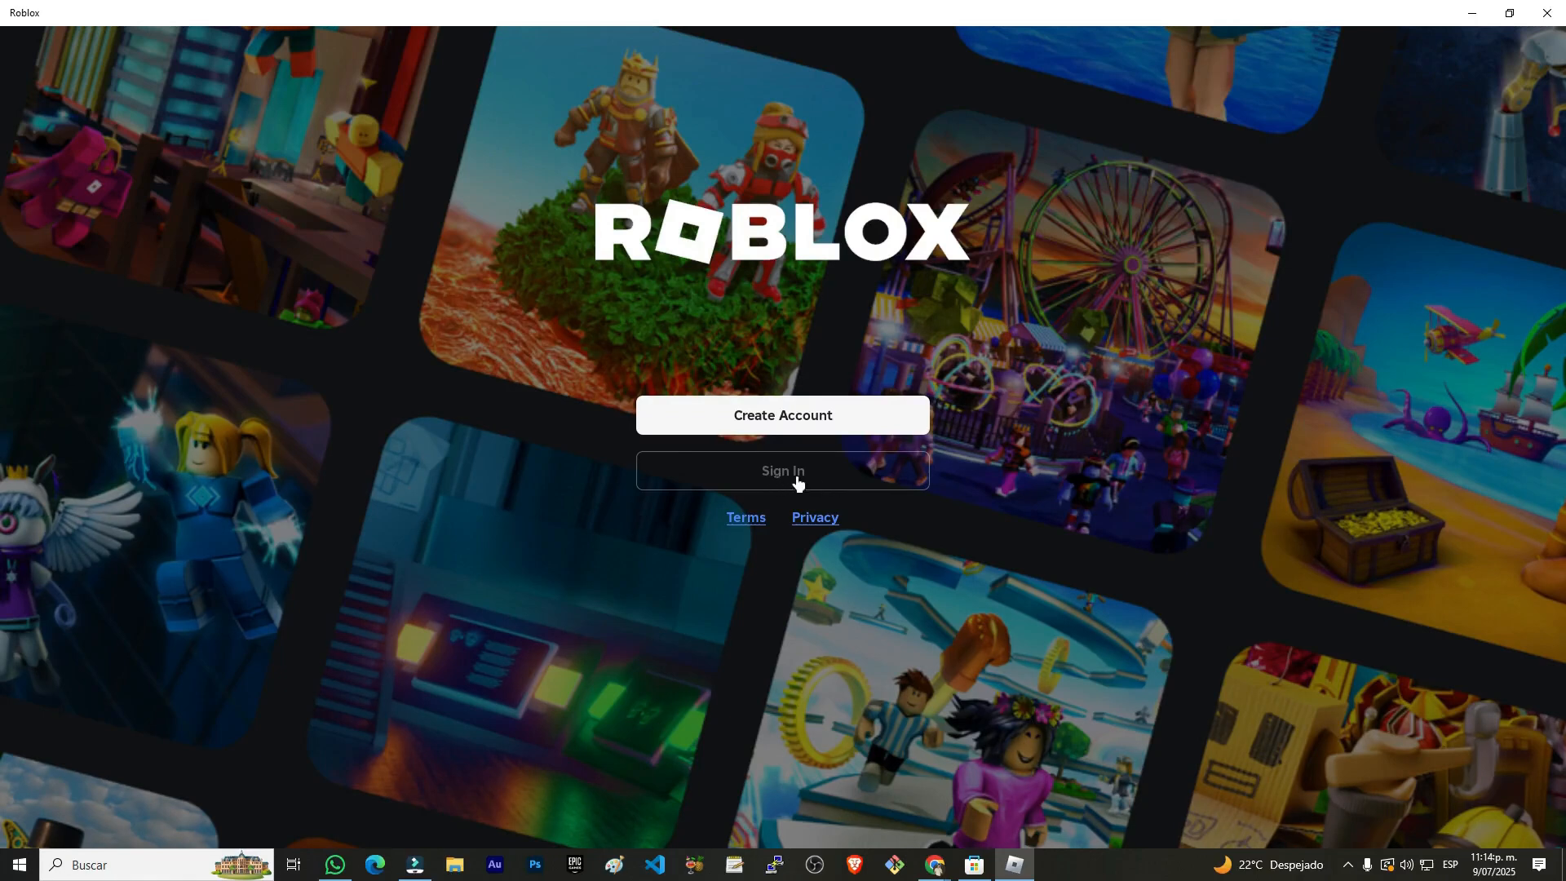
pyautogui.click(782, 471)
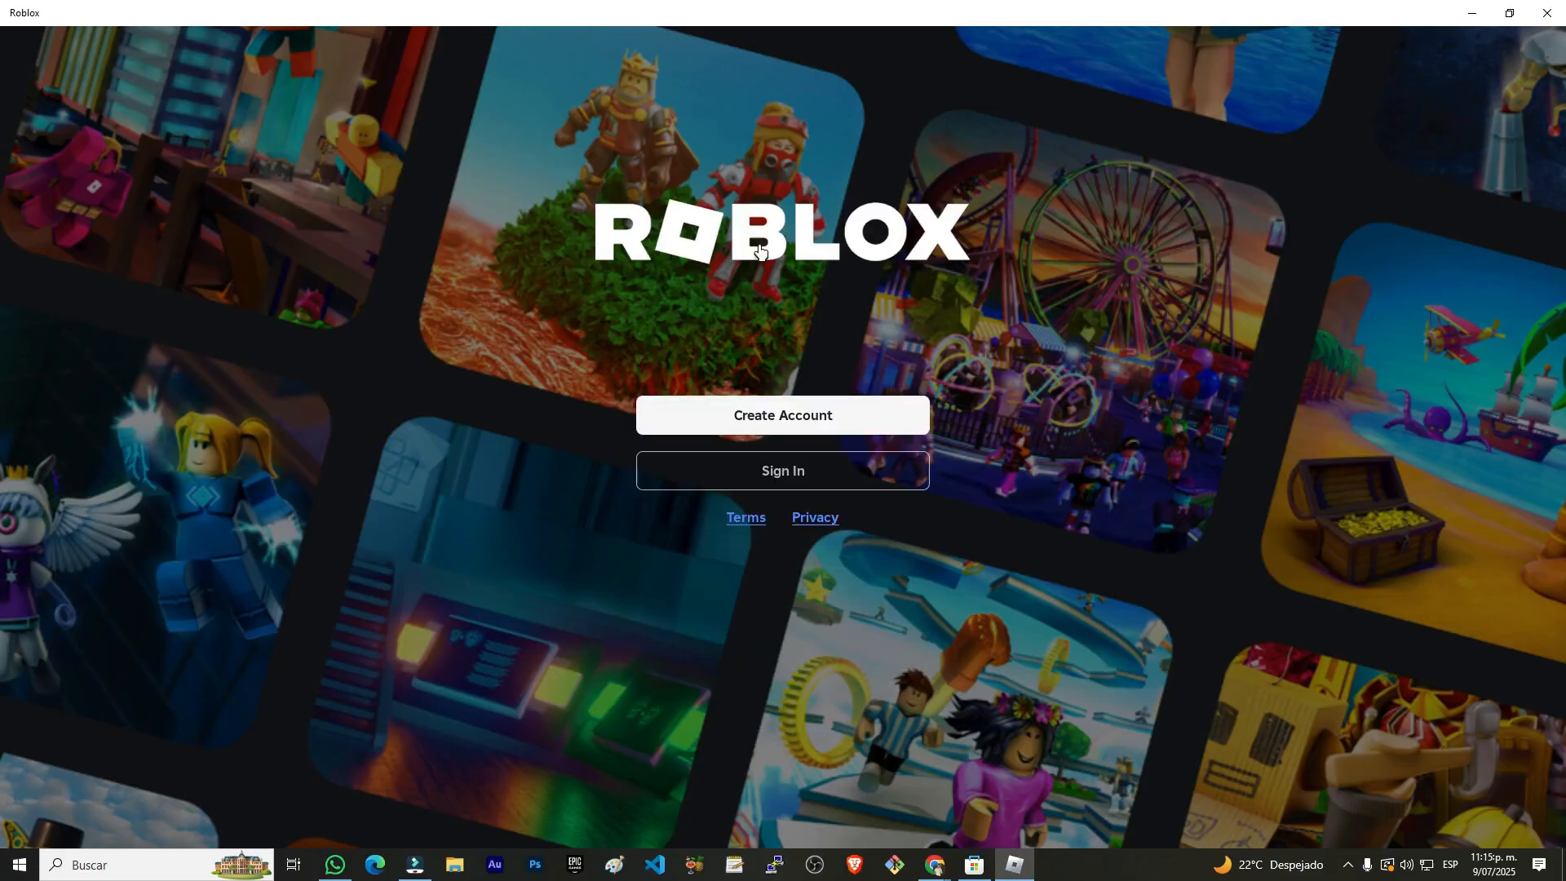
pyautogui.moveTo(808, 396)
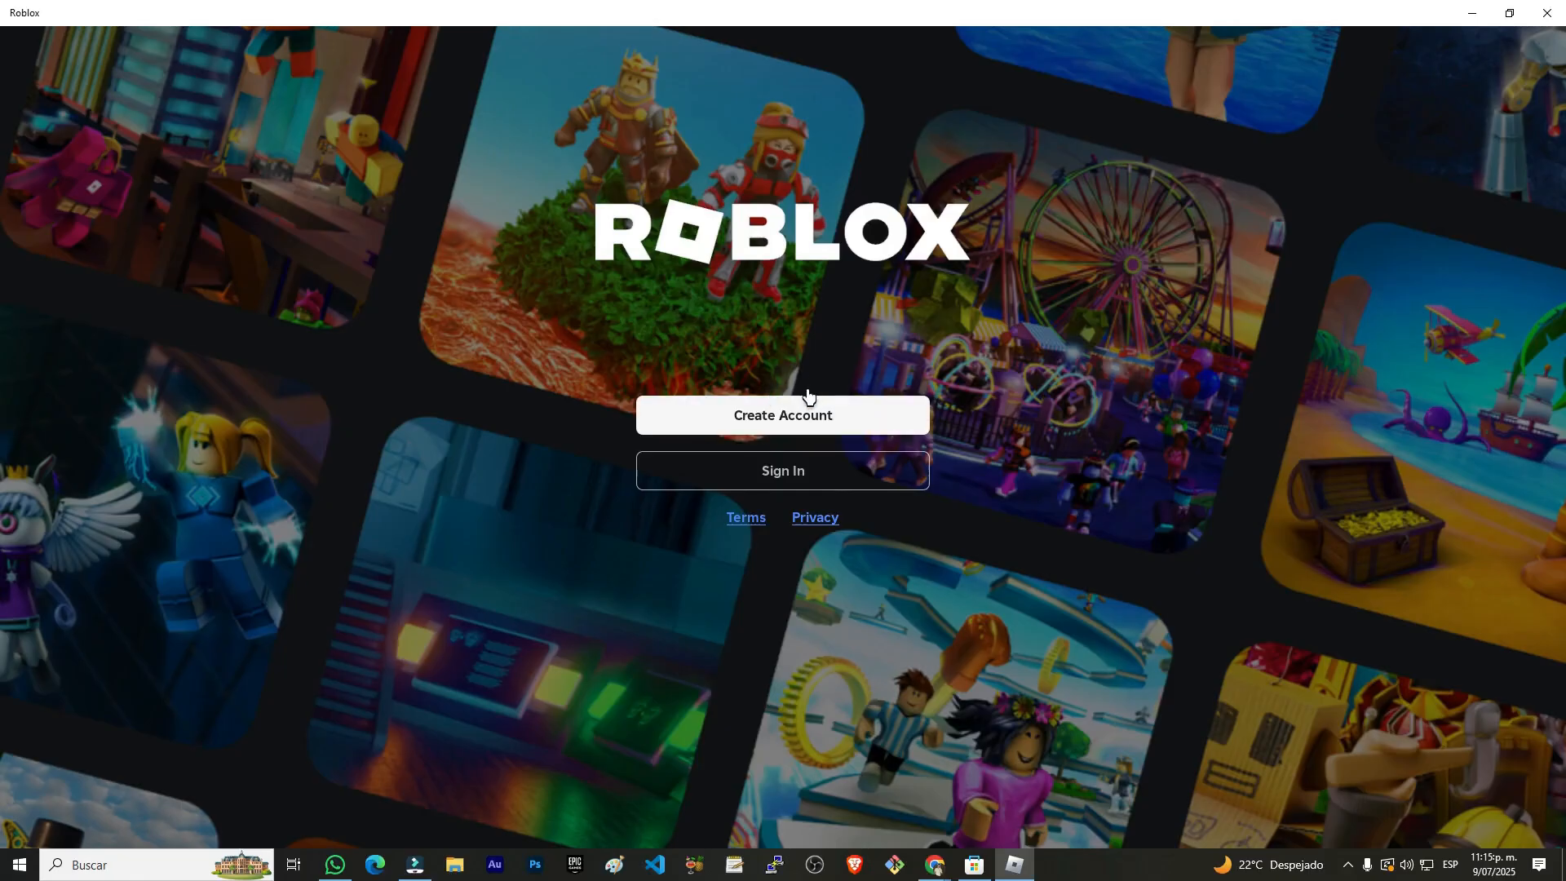
pyautogui.click(782, 414)
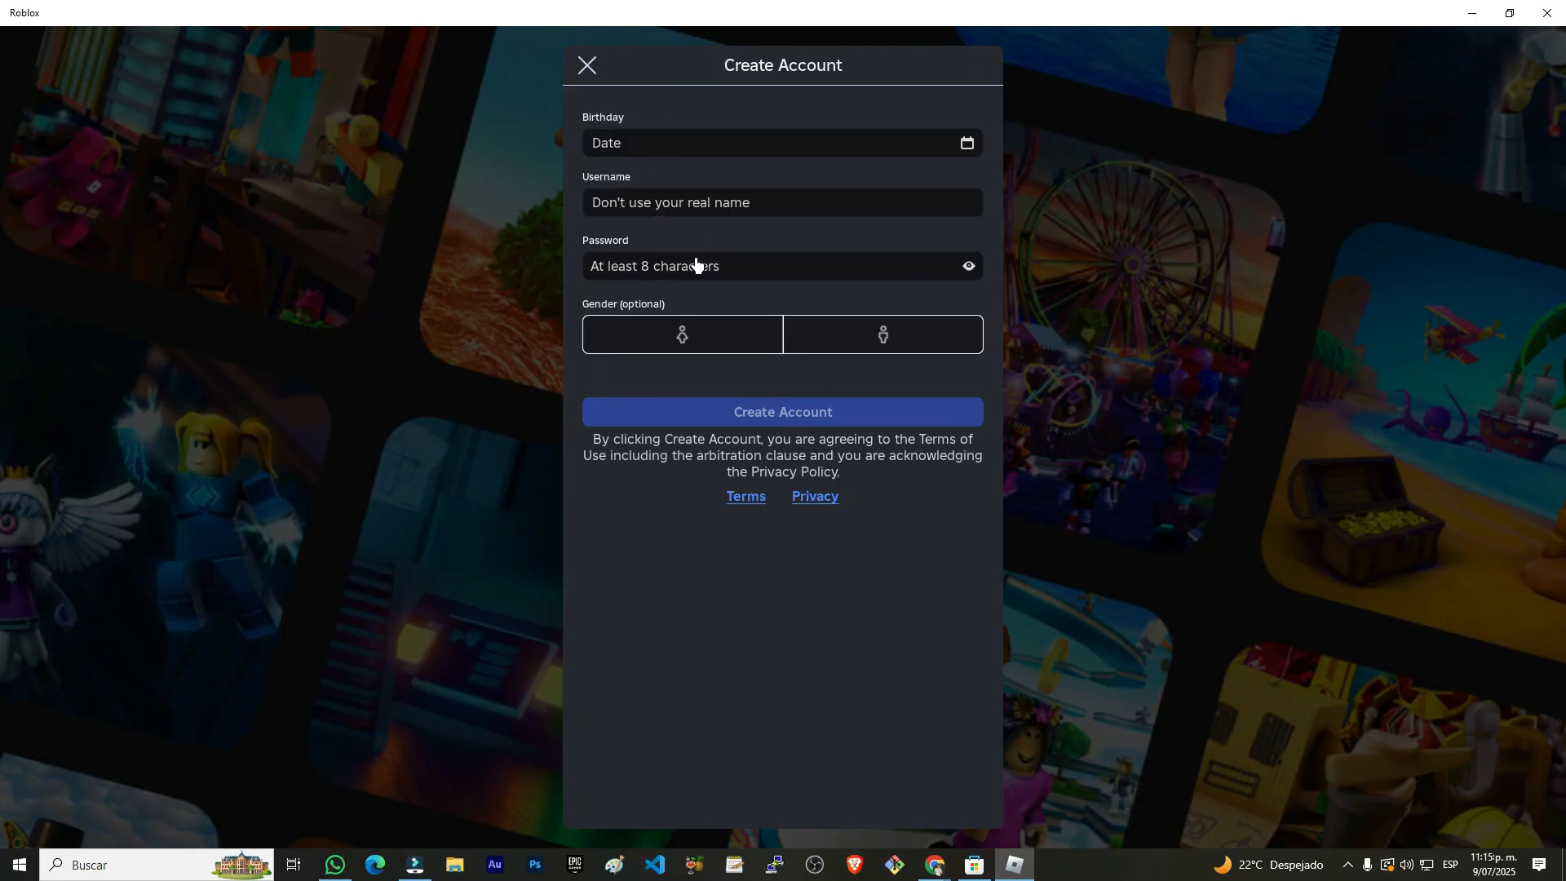
pyautogui.moveTo(957, 410)
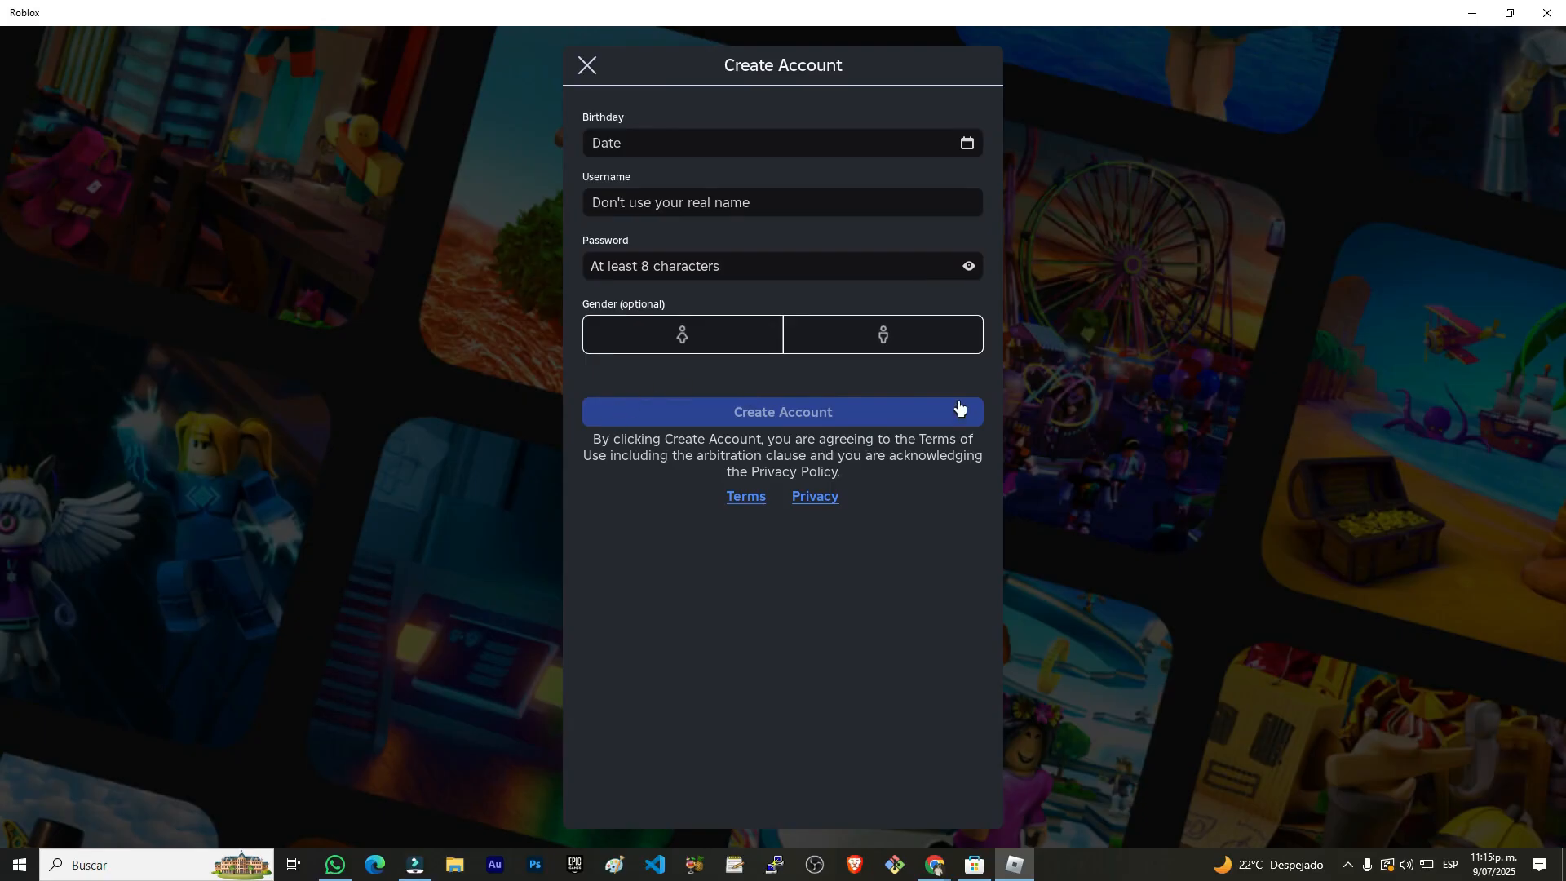